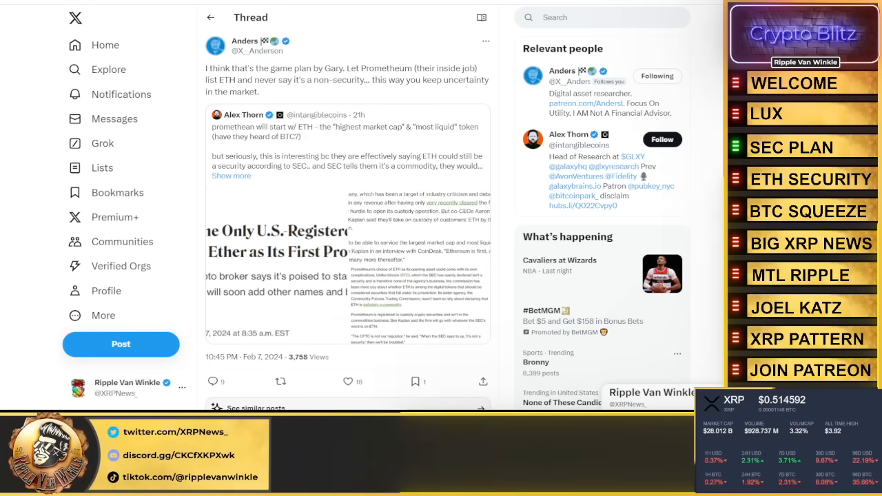
mouse_move(562, 71)
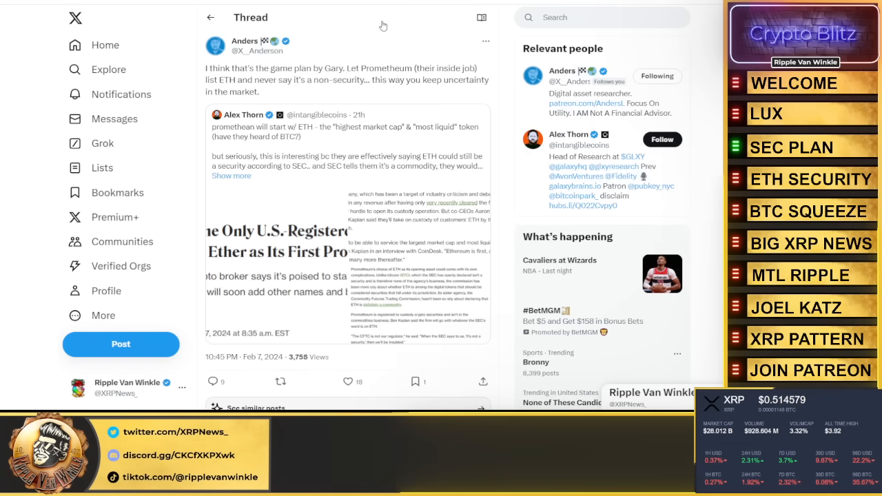
mouse_move(344, 25)
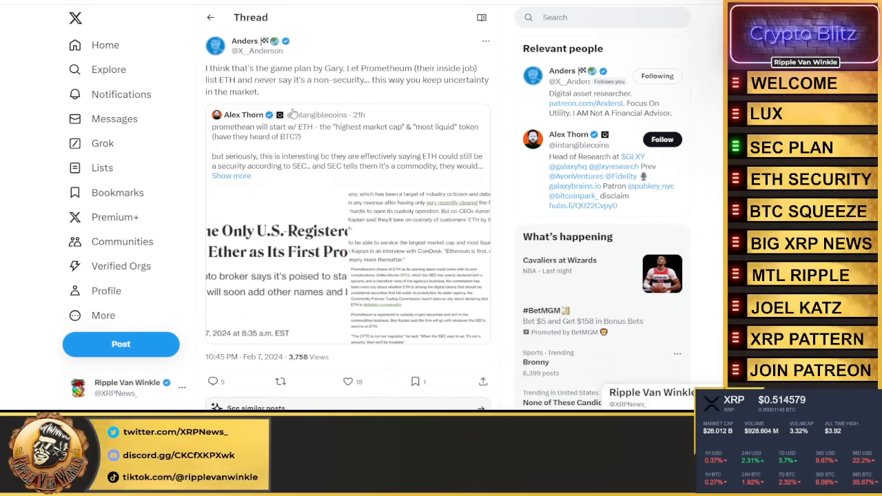
Open the CrediBULL Crypto $BTC short-squeeze post and view its chart full size.
left_click(297, 114)
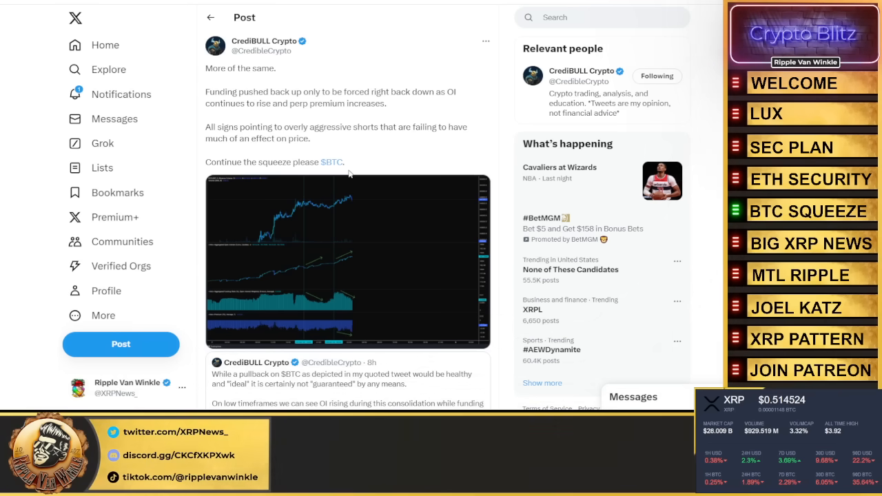
left_click(347, 262)
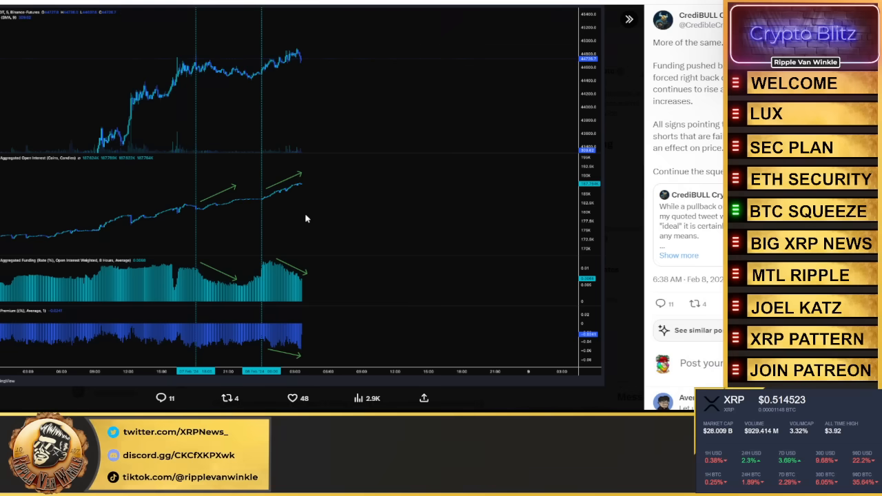
mouse_move(230, 213)
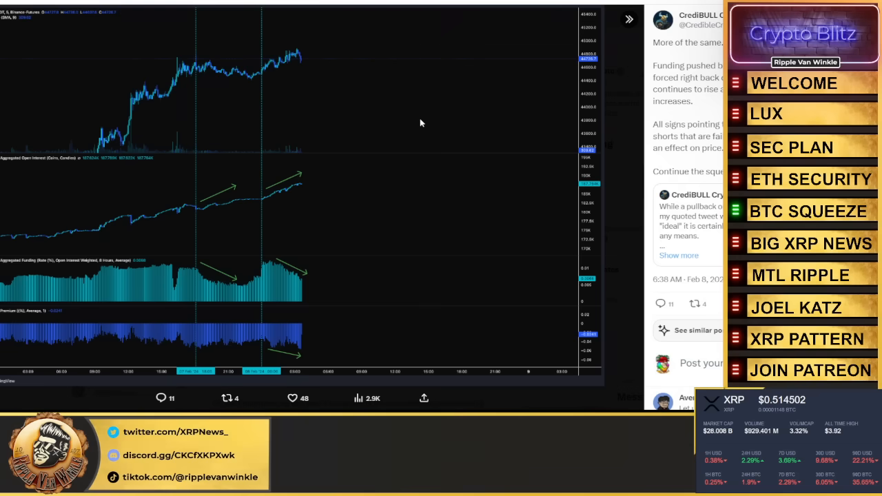
mouse_move(420, 112)
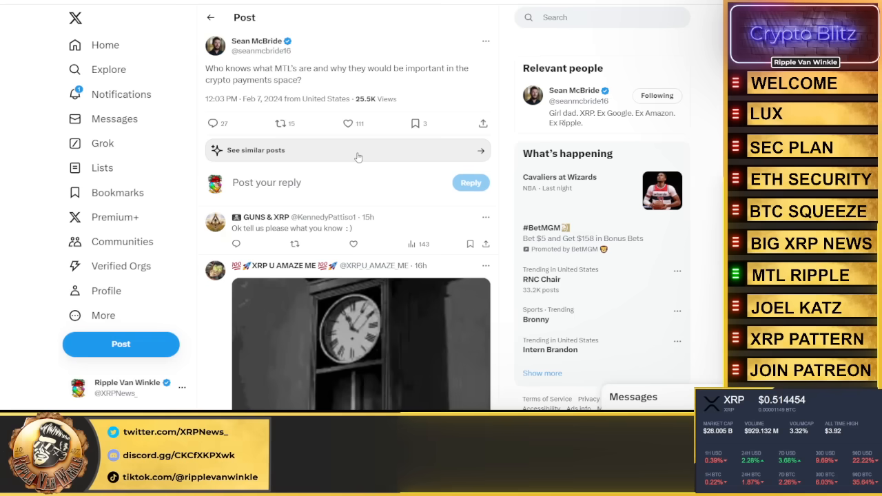
mouse_move(442, 25)
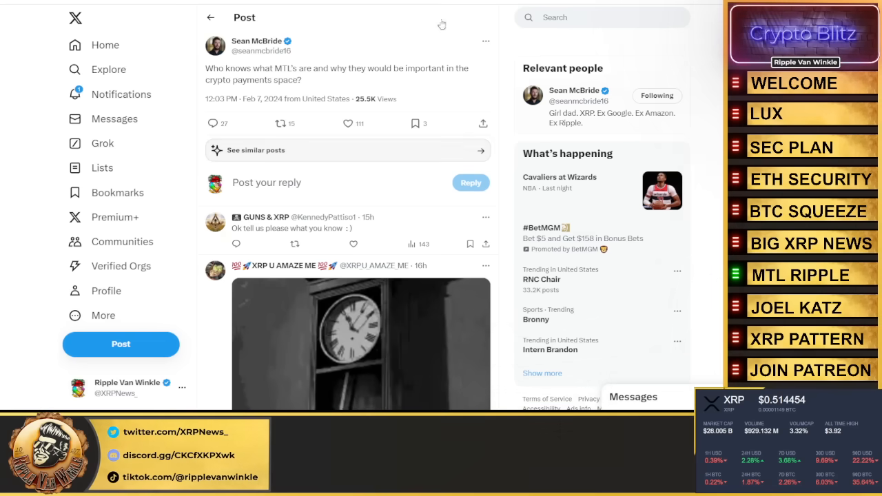
mouse_move(325, 31)
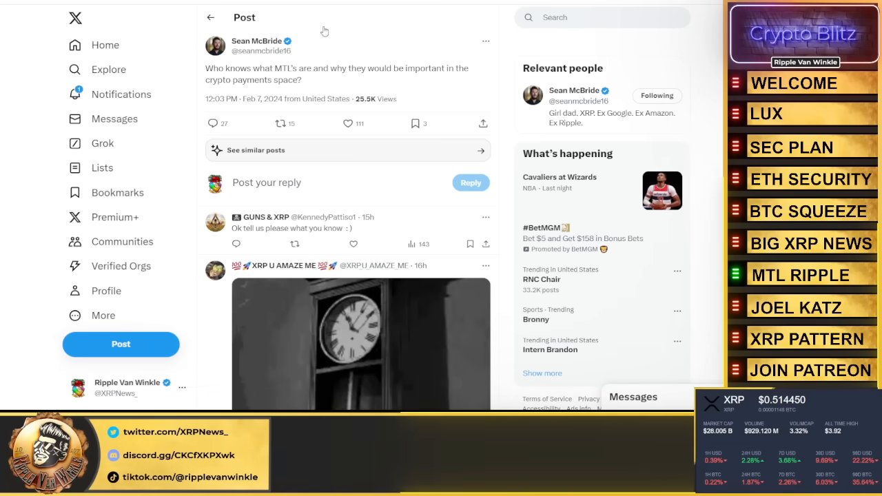
mouse_move(348, 31)
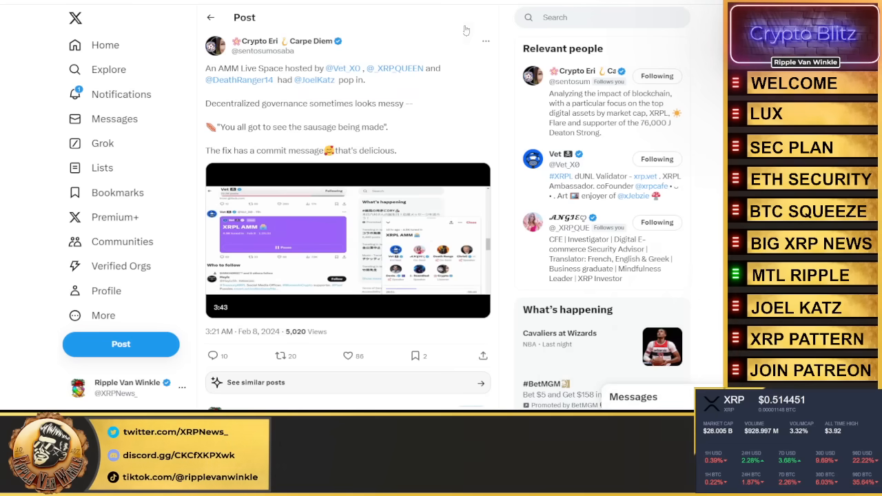
Play the Crypto Eri AMM Live Space clip, pause it, then resume playback.
left_click(349, 241)
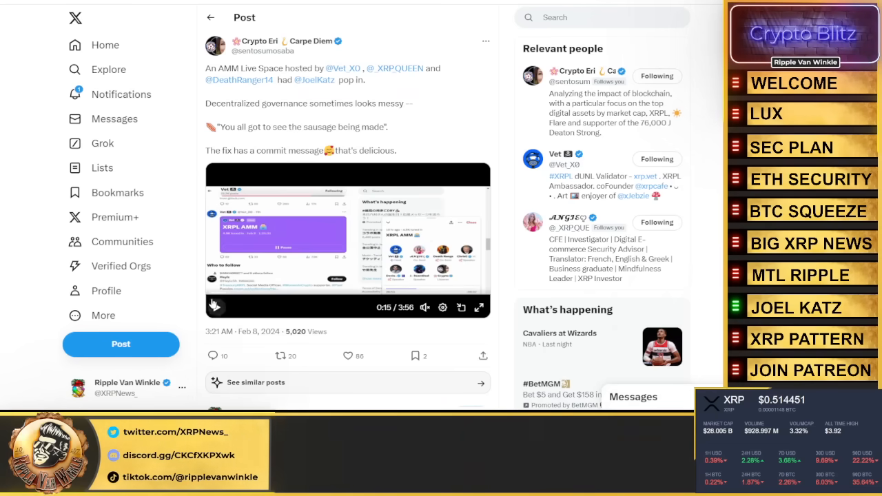
left_click(216, 308)
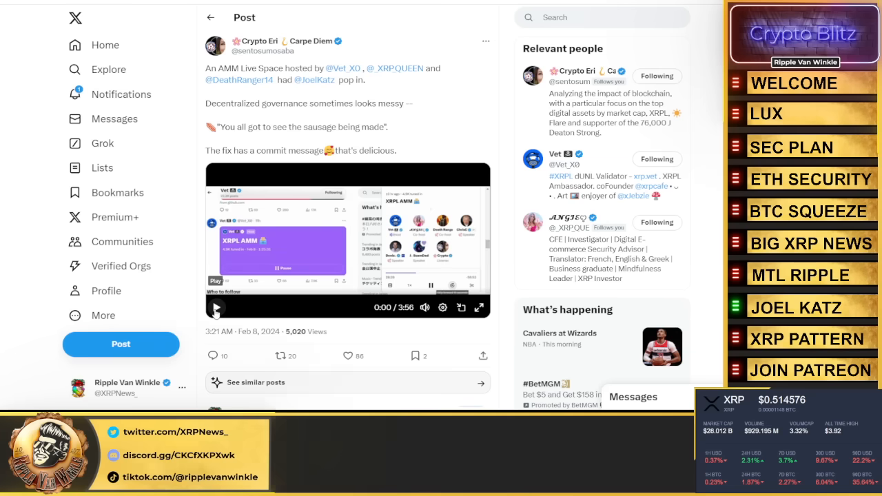
left_click(216, 307)
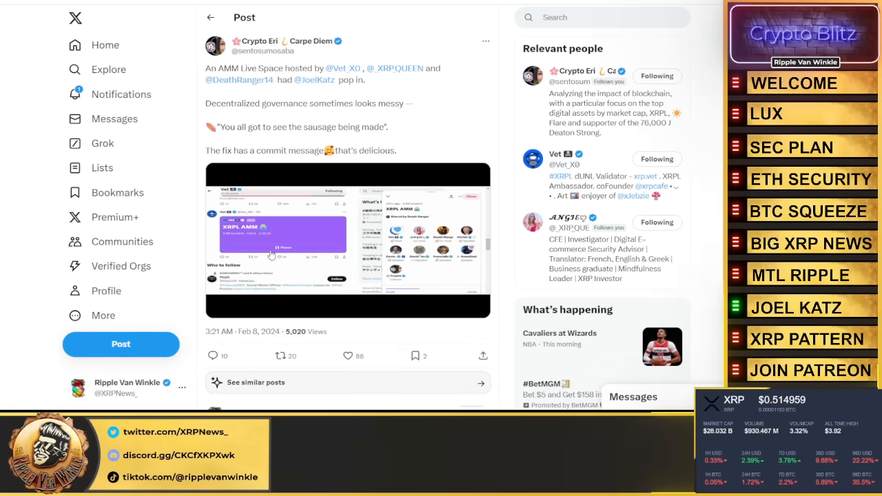
Start the Crypto Eri AMM Live Space video playing.
left_click(269, 248)
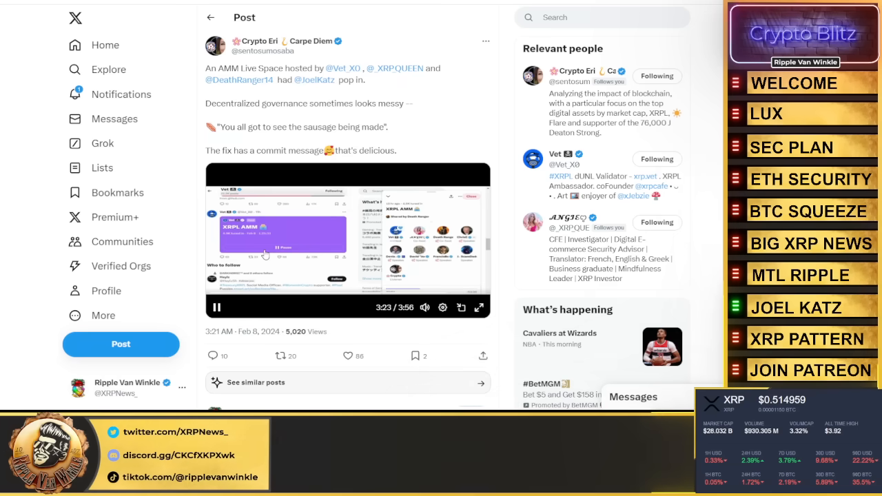
Pause the AMM Live Space video and scroll to the EGRAG CRYPTO XRP 'W' pattern post.
left_click(216, 307)
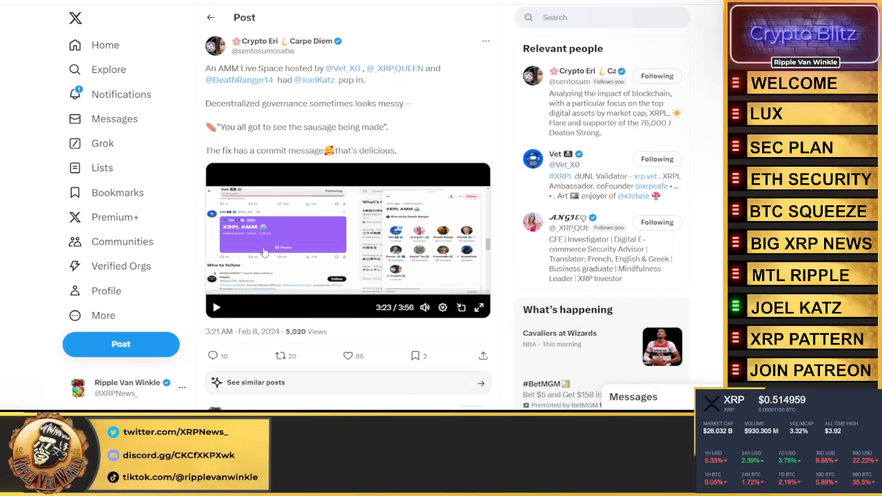
mouse_move(299, 282)
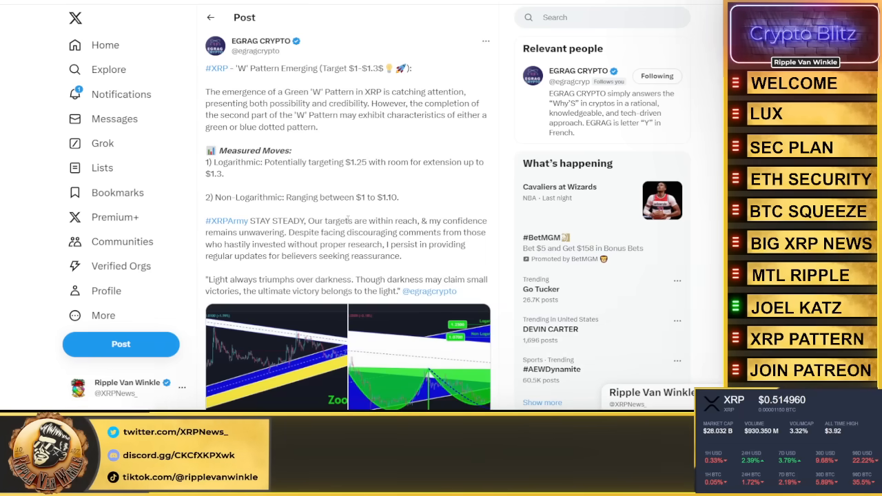
scroll("down", 3)
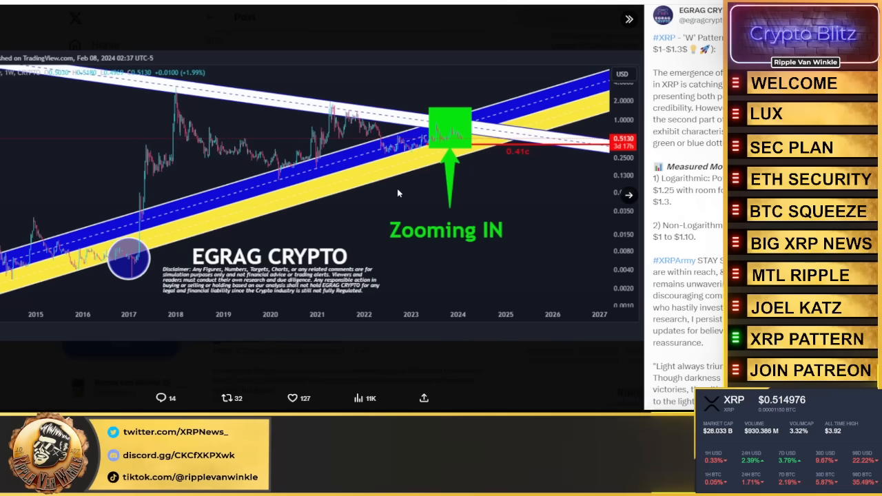
mouse_move(402, 203)
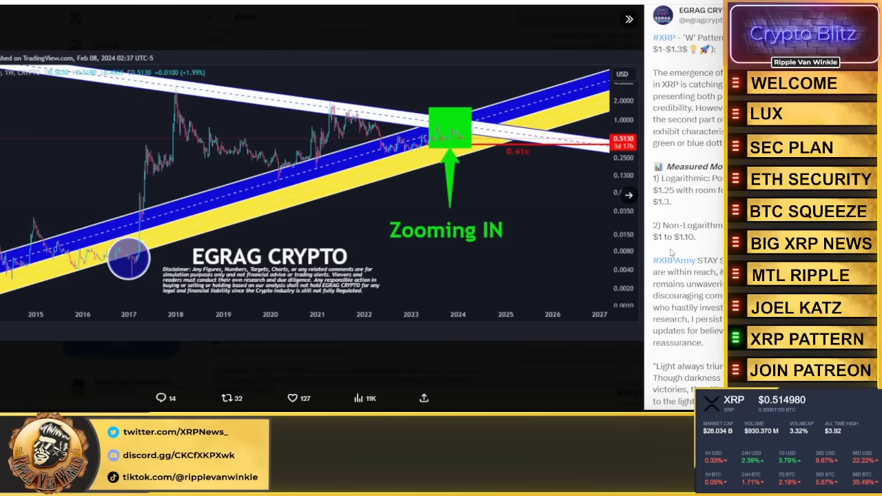
Scroll down past the EGRAG CRYPTO post's long-term XRP chart.
scroll("down", 3)
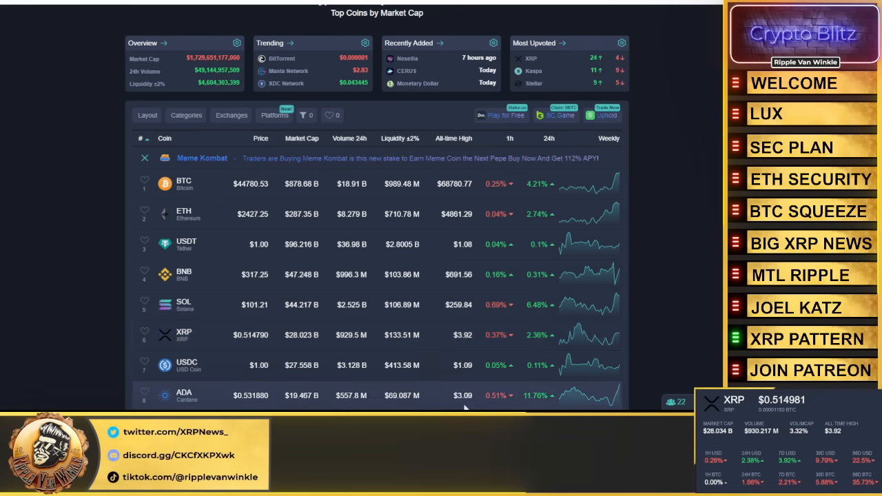
Scroll the Top Coins by Market Cap table down to around rank 38 (TAO, FIL, HBAR, LDO).
scroll("down", 3)
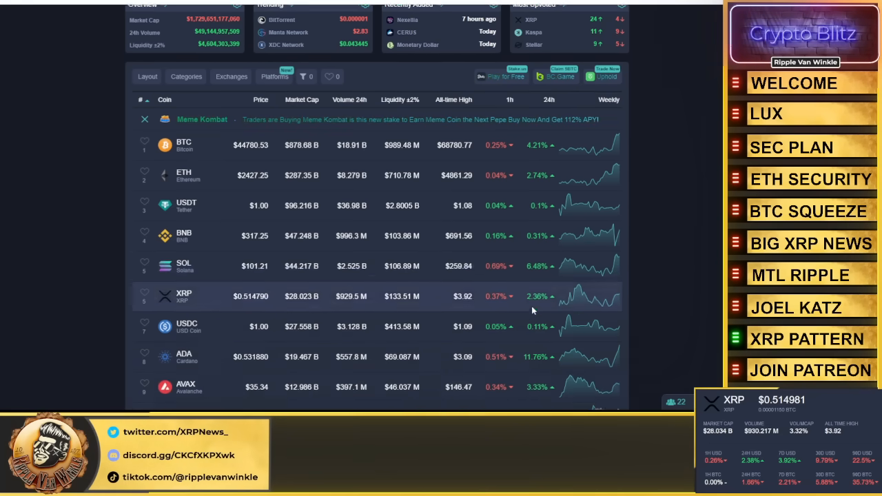
scroll("down", 3)
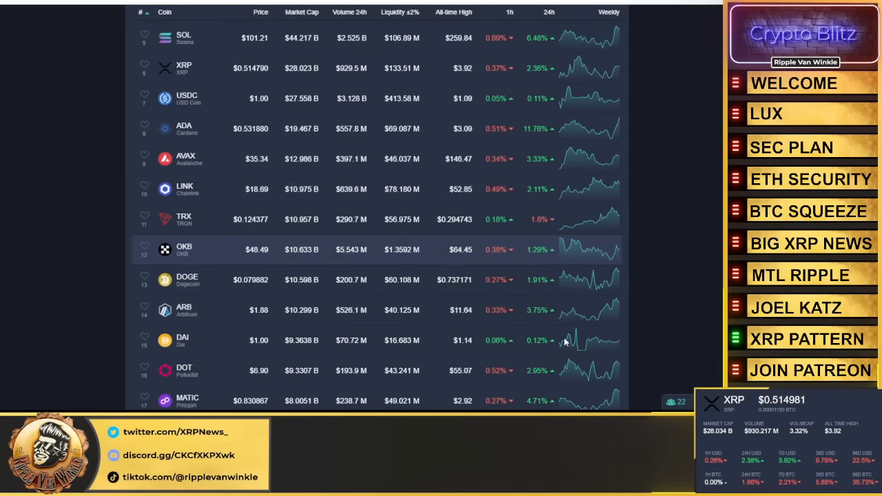
scroll("down", 3)
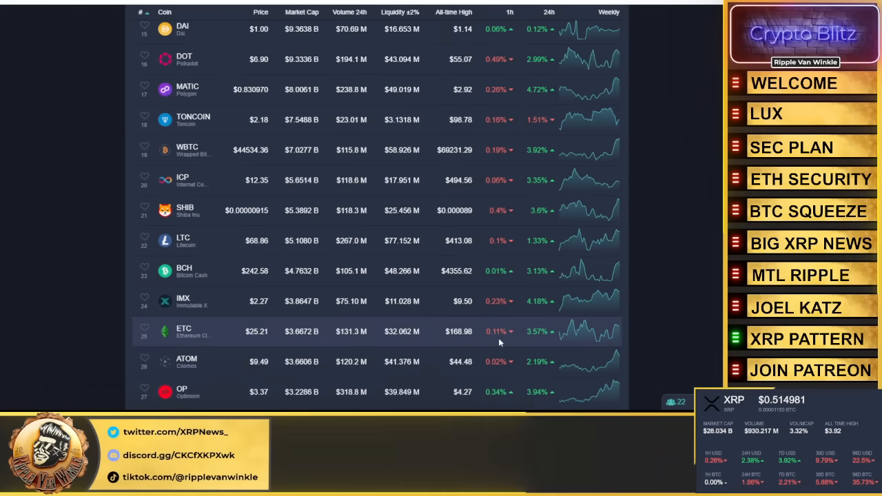
scroll("down", 3)
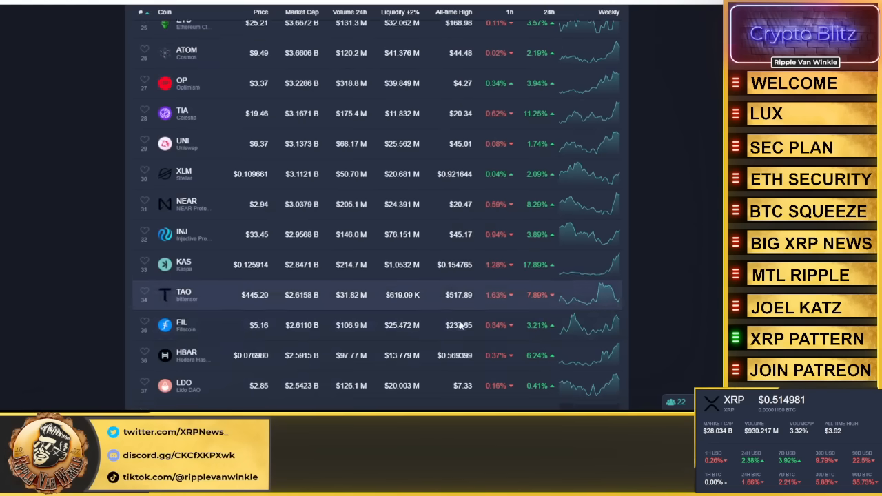